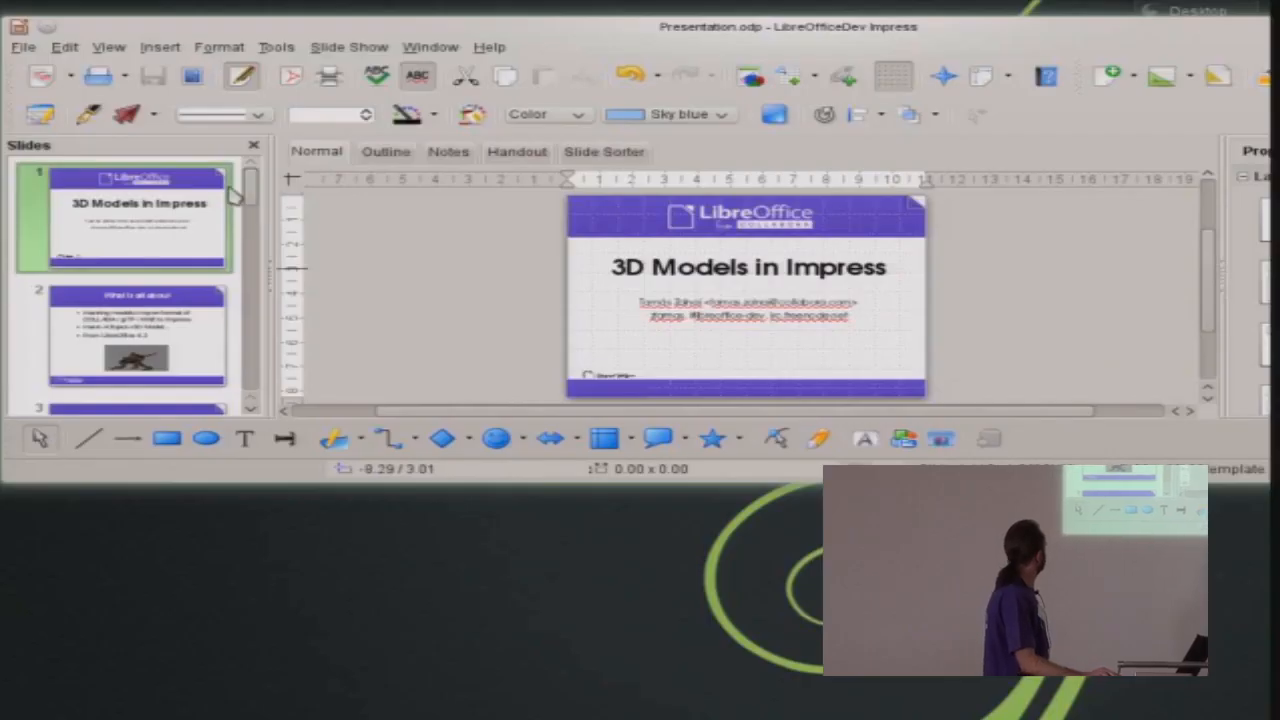
Scroll the slide list and select slide 9, 'File formats', for editing
{"action": "scroll", "scroll_direction": "down", "scroll_amount": 3}
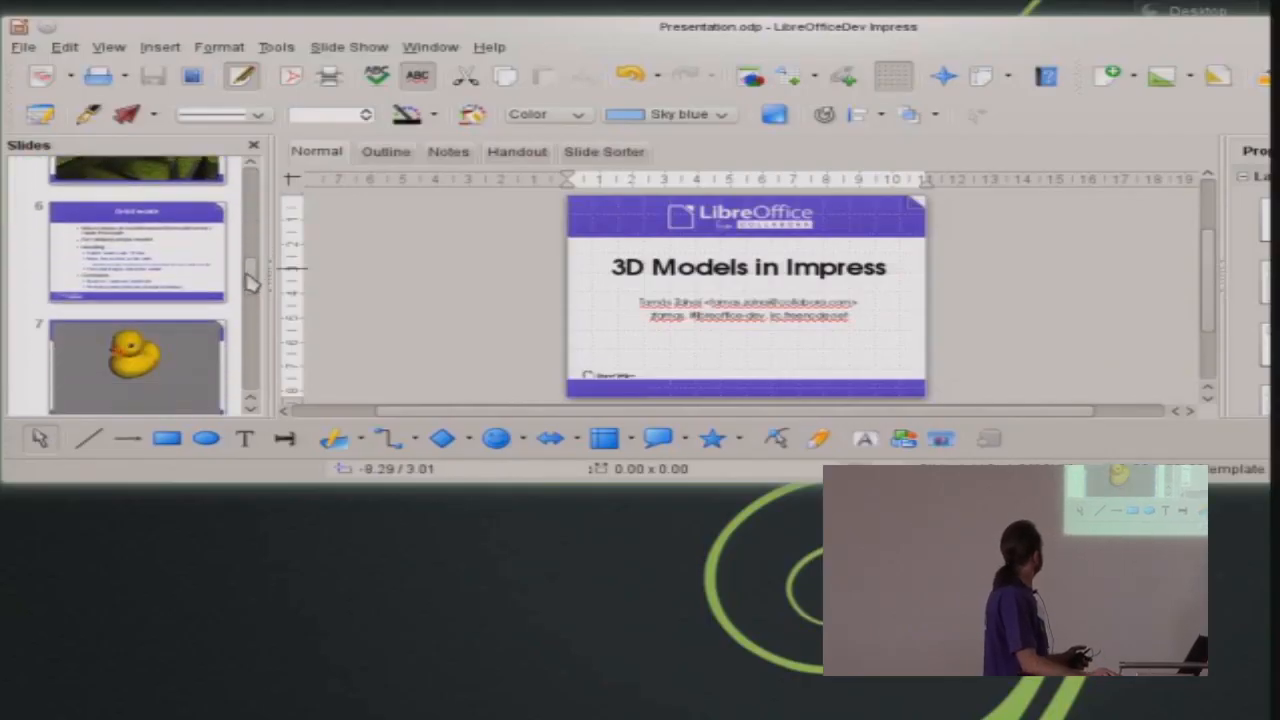
{"action": "left_click", "coordinate": [137, 255]}
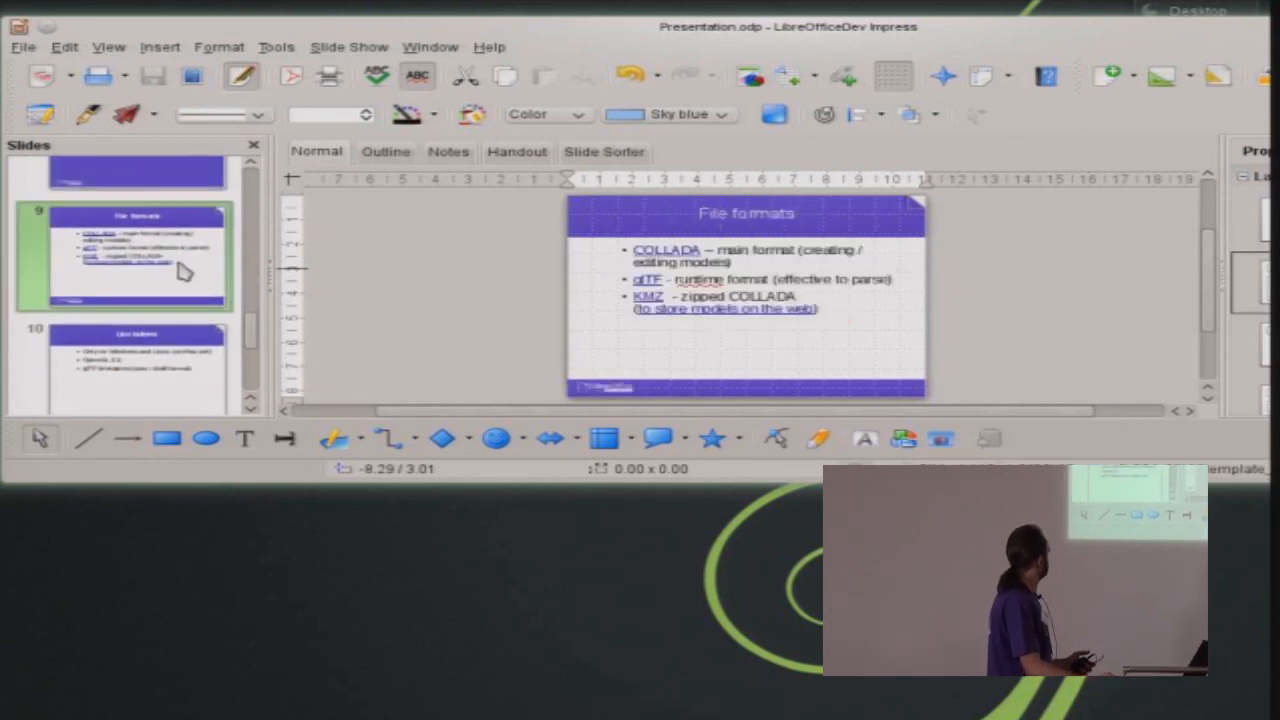
{"action": "mouse_move", "coordinate": [755, 322]}
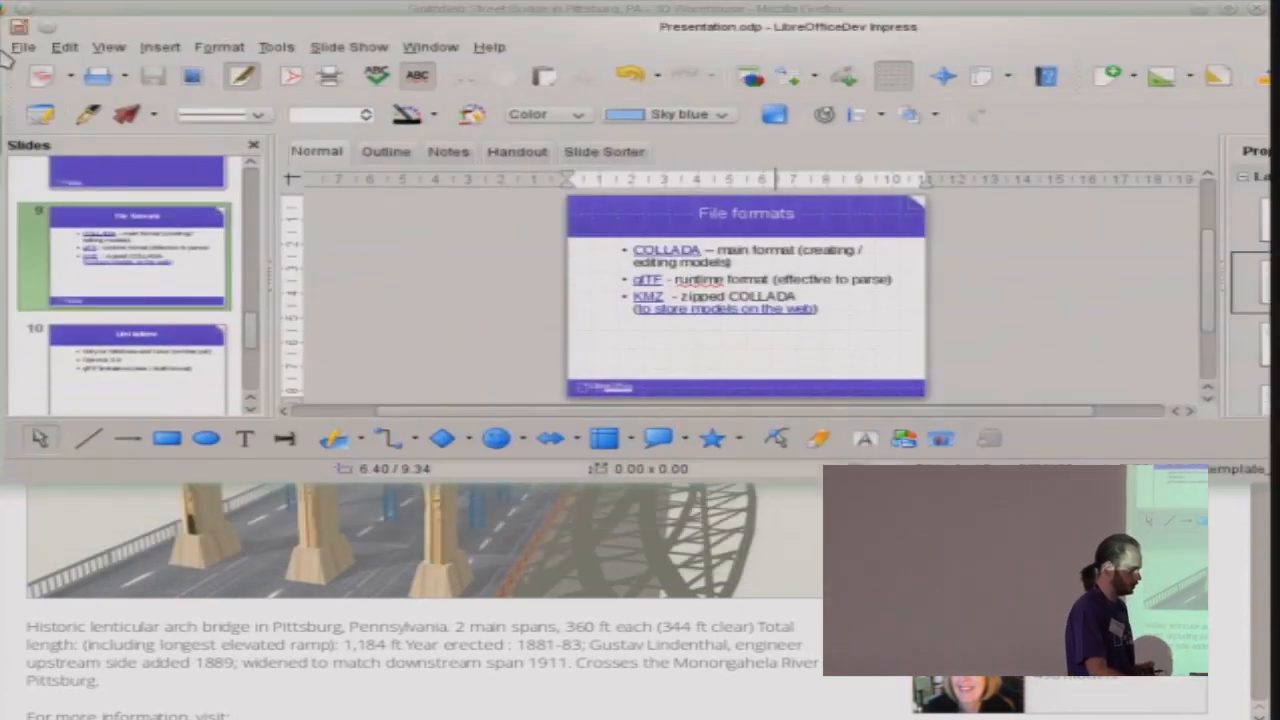
{"action": "mouse_move", "coordinate": [545, 62]}
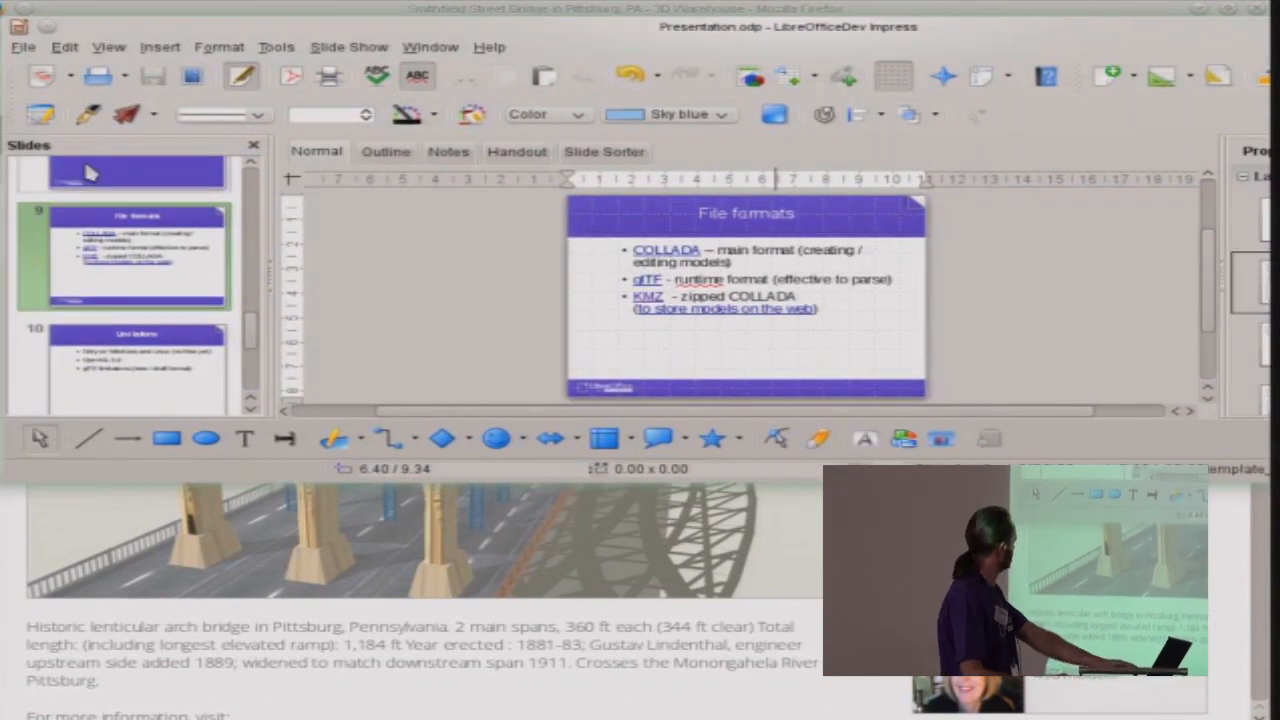
{"action": "mouse_move", "coordinate": [220, 480]}
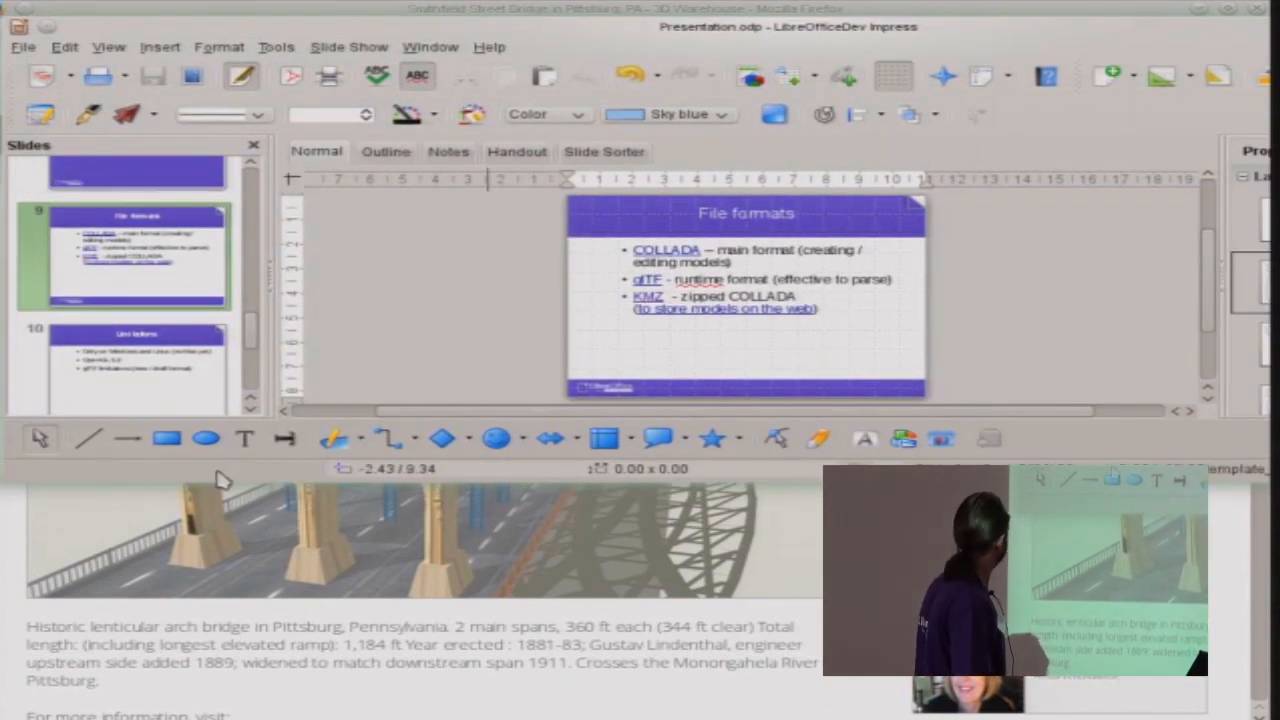
Scroll to the bottom of the slide list and select slide 12, 'That's all'
{"action": "scroll", "scroll_direction": "down", "scroll_amount": 3}
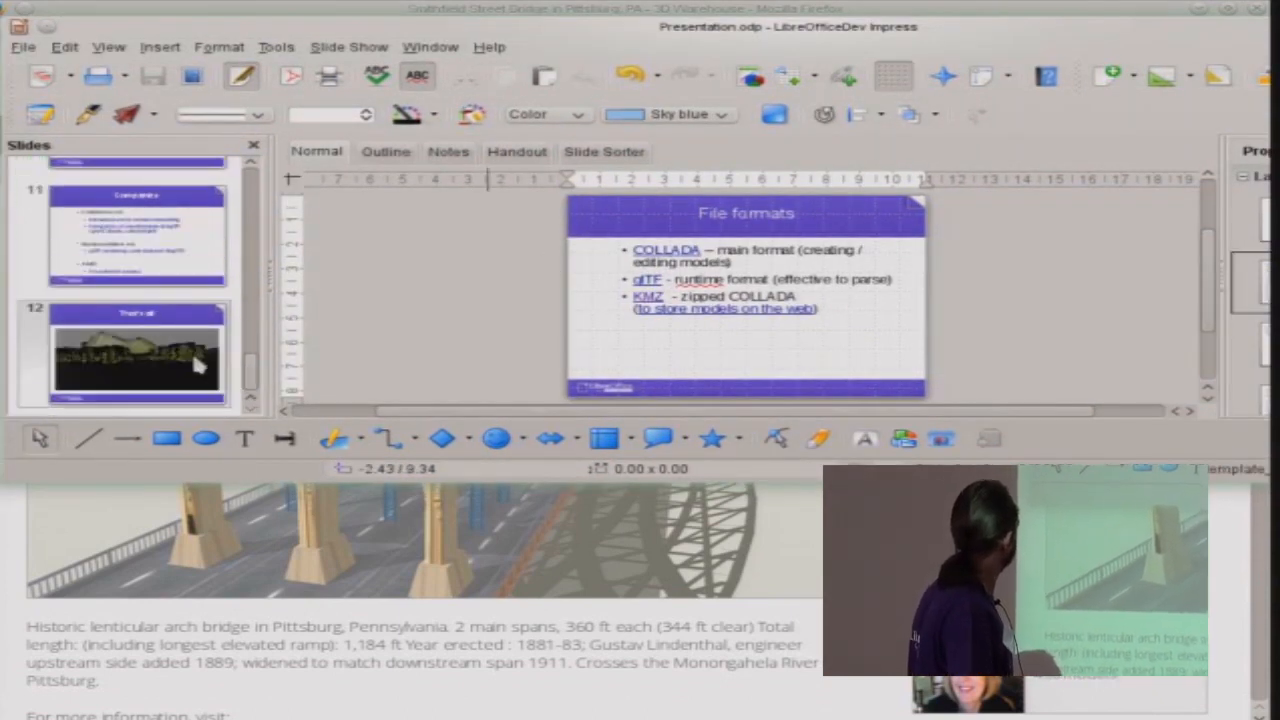
{"action": "left_click", "coordinate": [137, 355]}
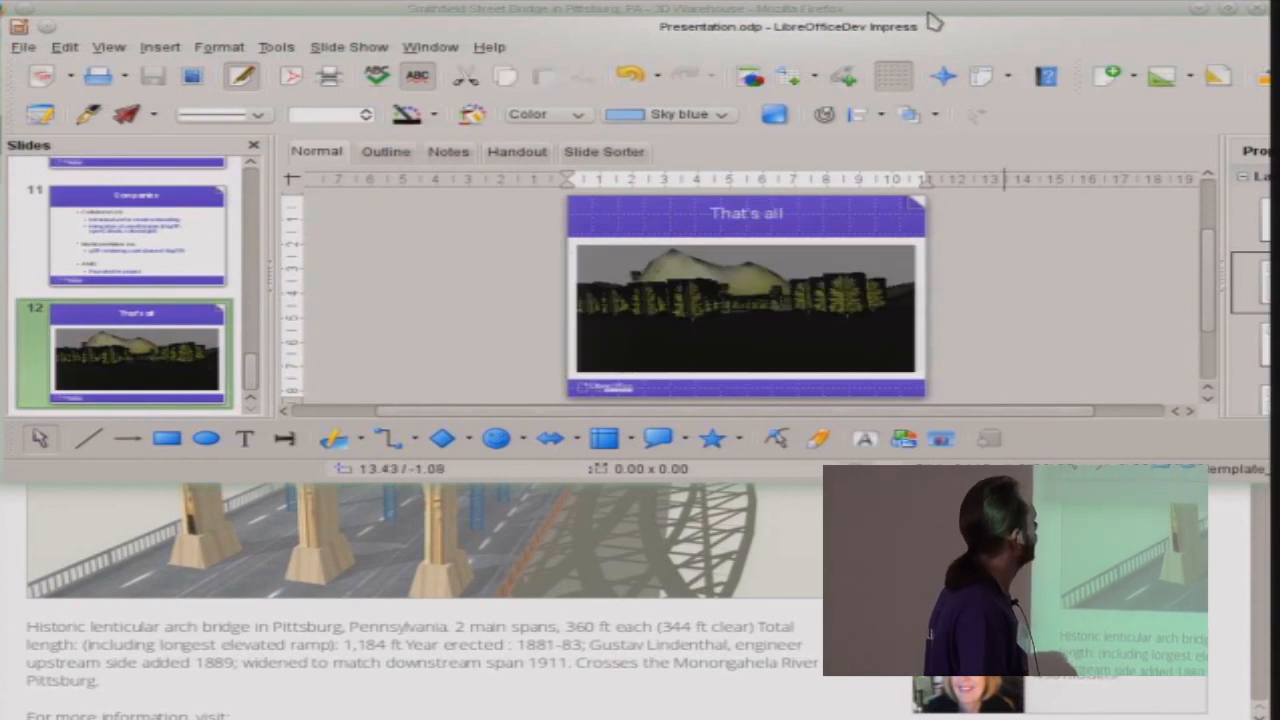